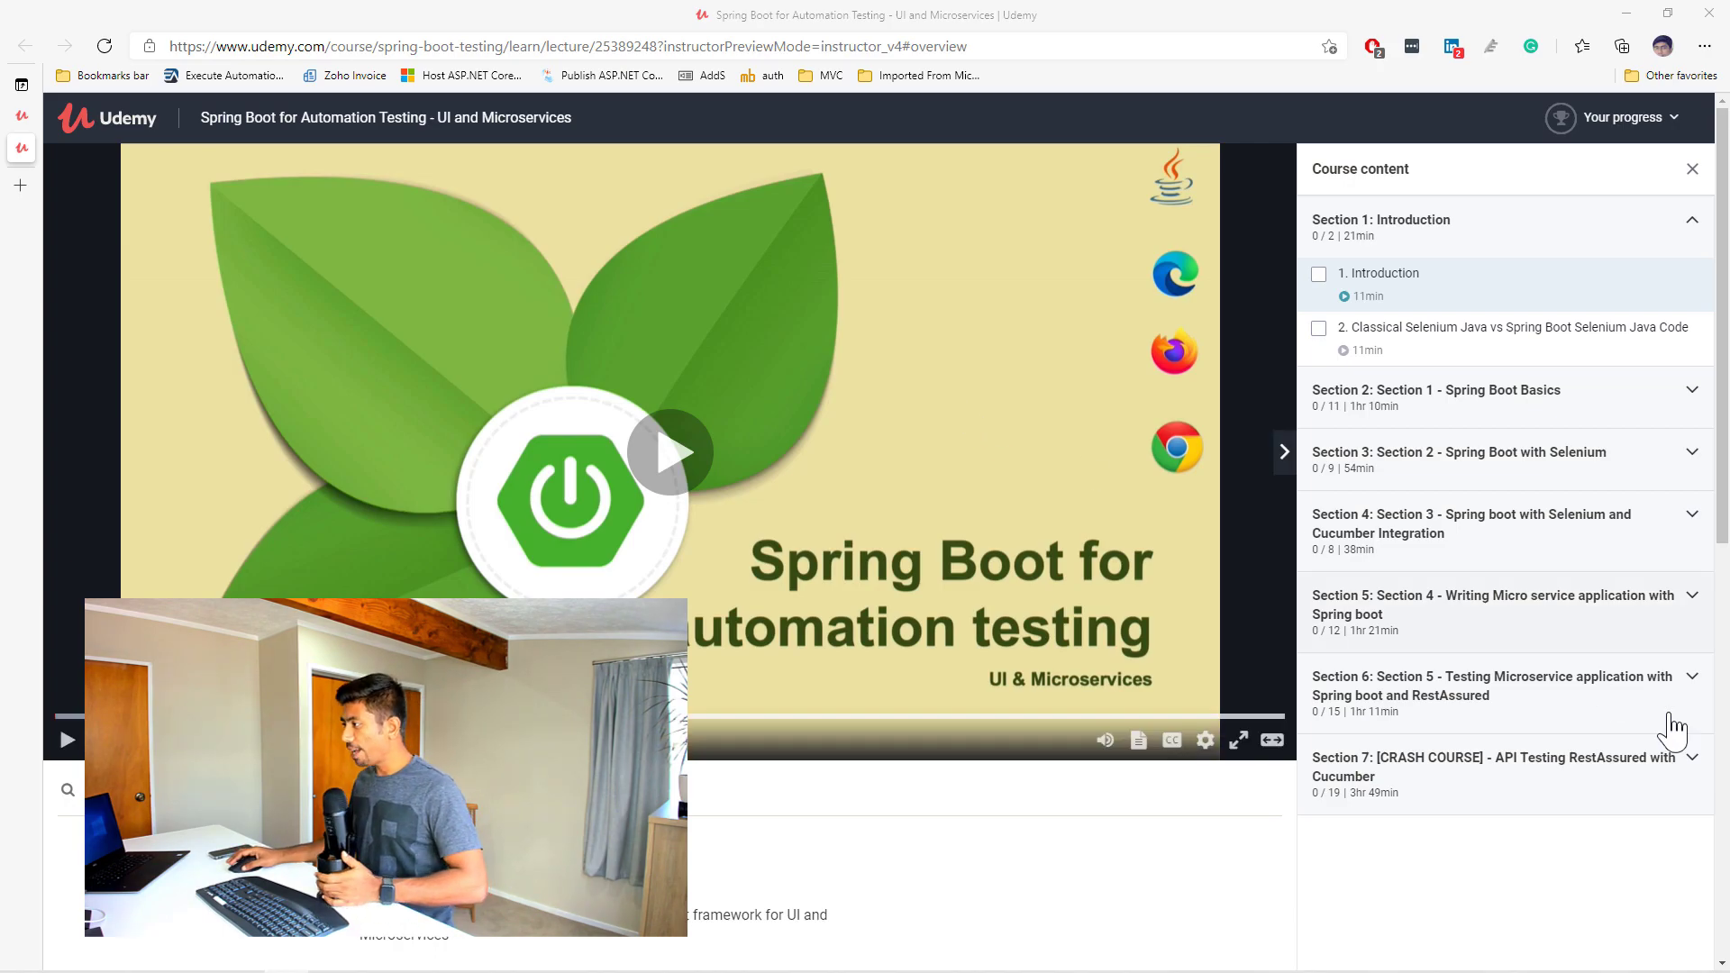
{"action": "mouse_move", "coordinate": [1497, 355]}
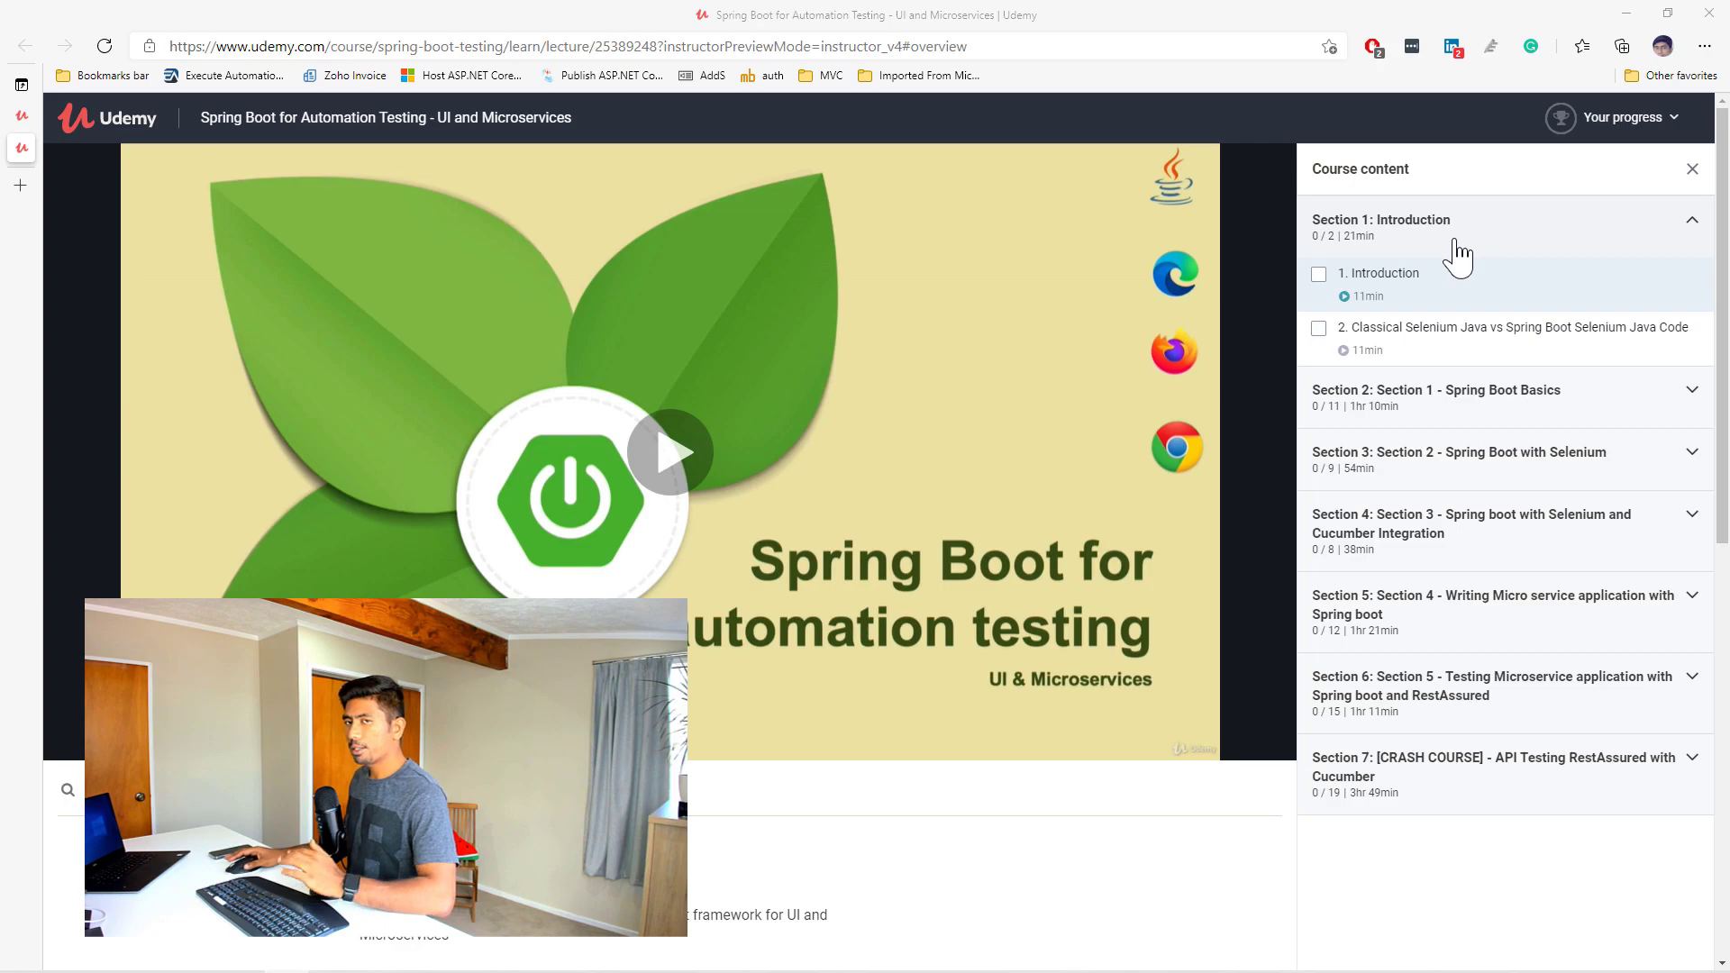
{"action": "mouse_move", "coordinate": [1436, 413]}
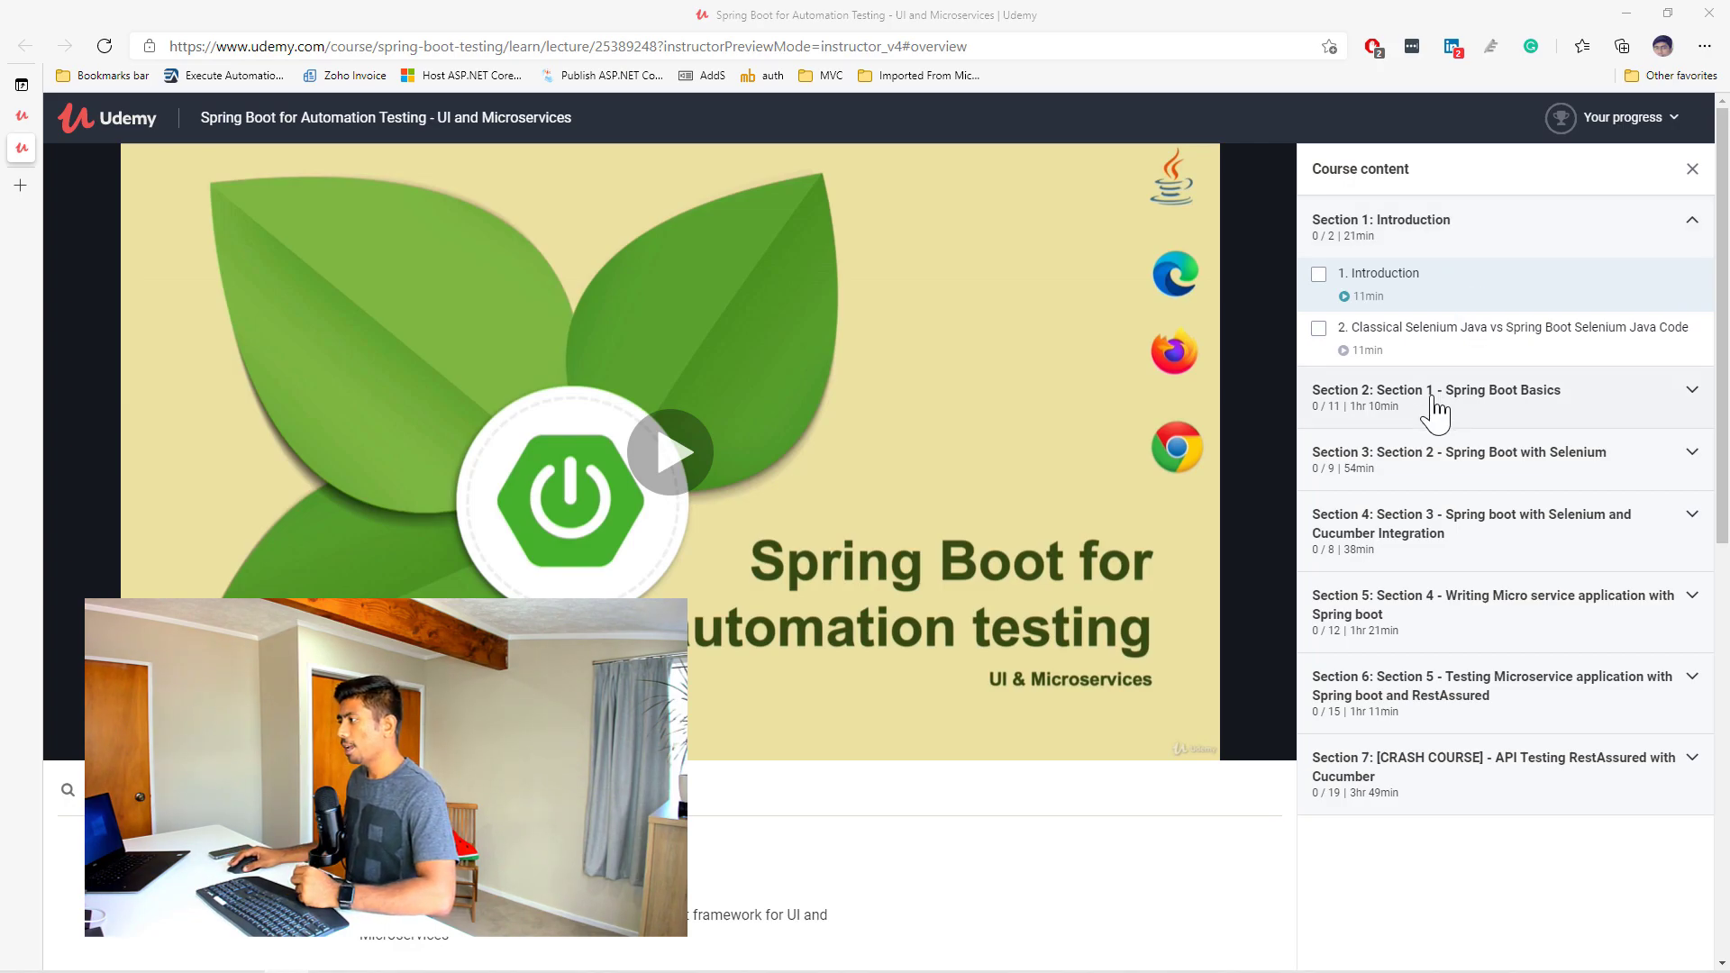
Step: Expand the Spring Boot Basics and Spring Boot with Selenium sections in Course content
{"action": "left_click", "coordinate": [1437, 397]}
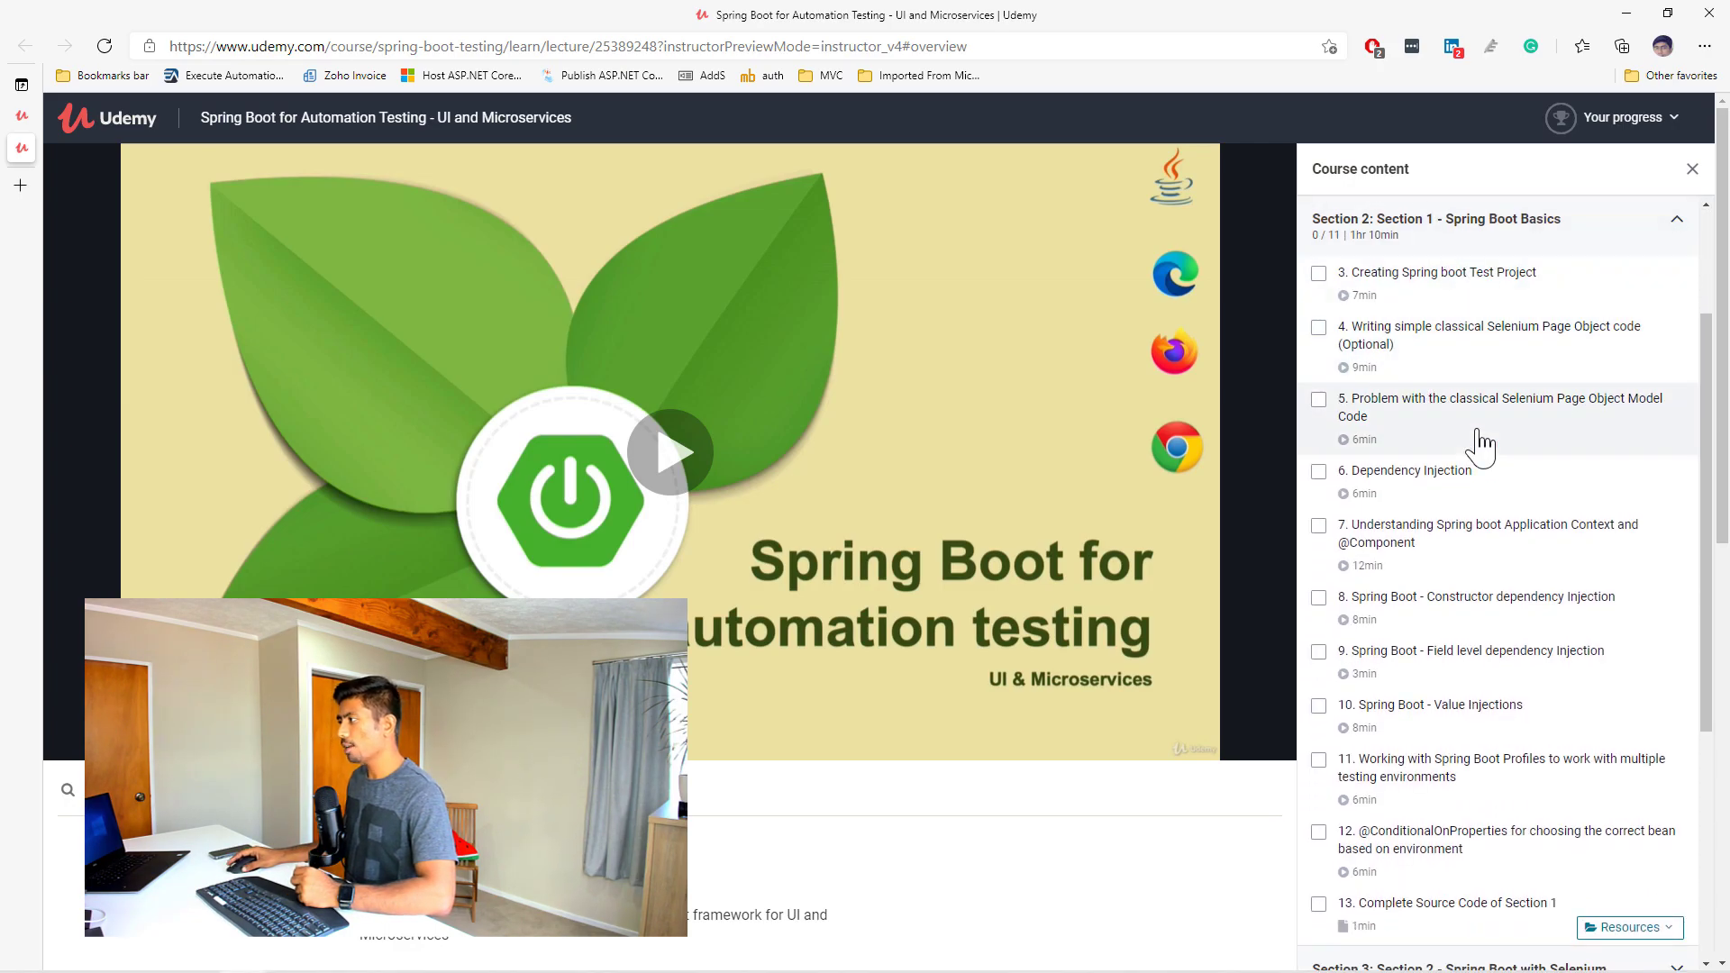
{"action": "scroll", "scroll_direction": "down", "scroll_amount": 3}
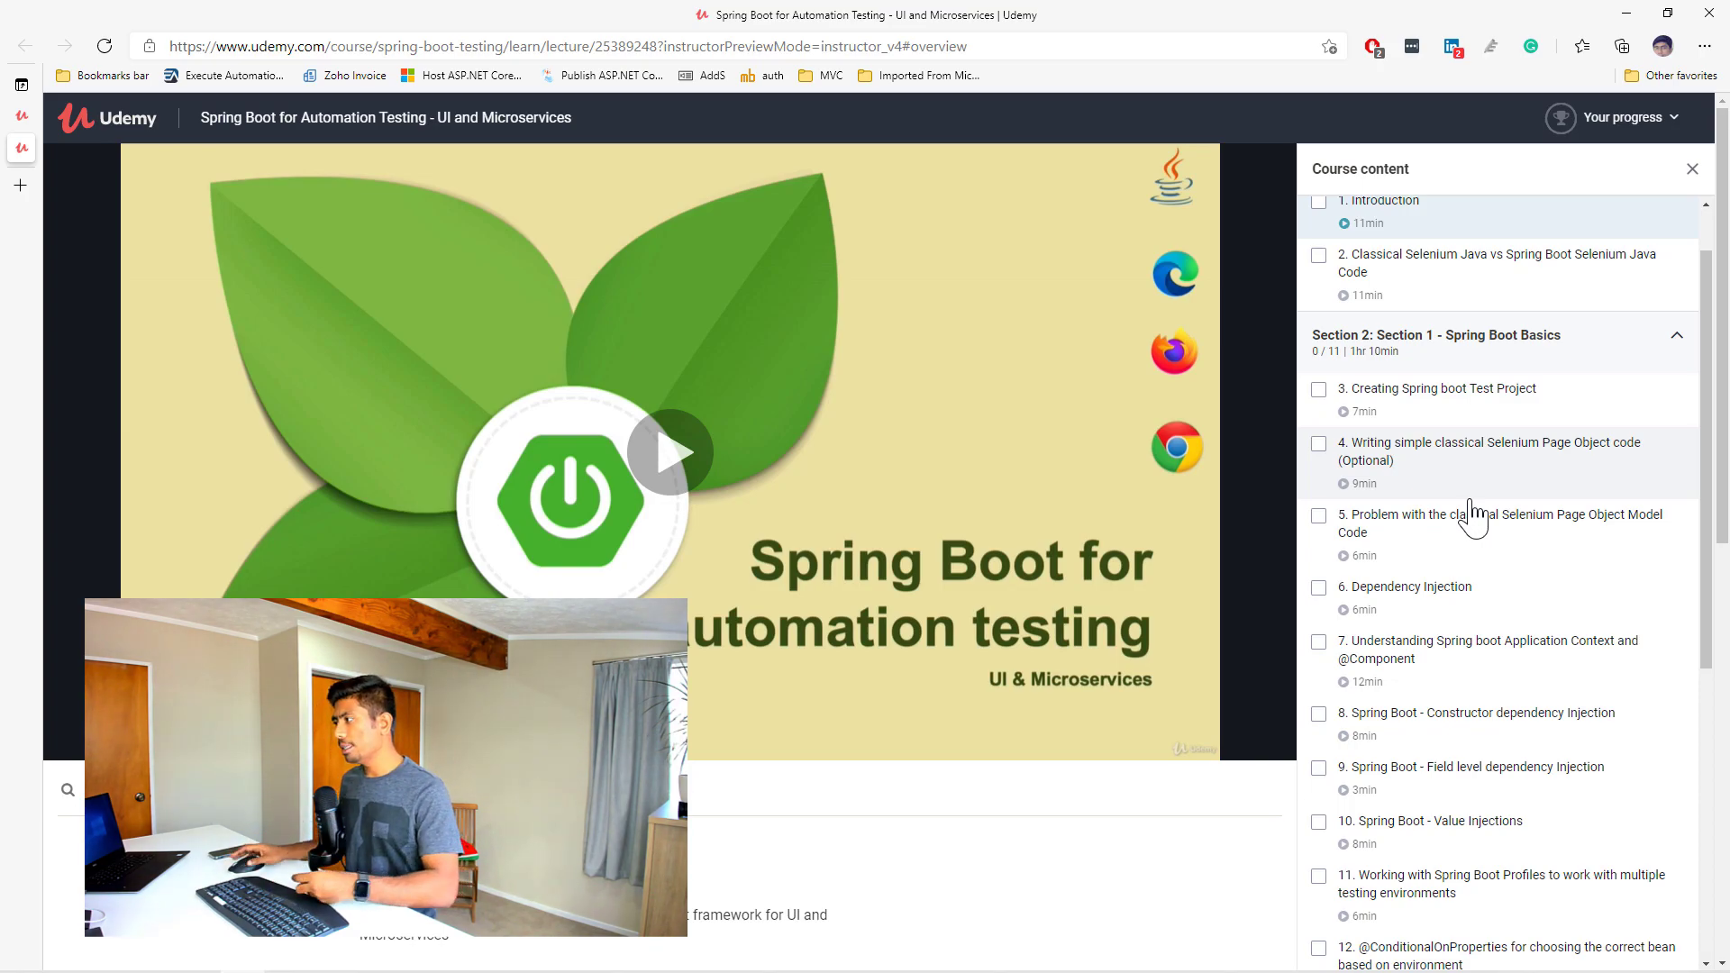
{"action": "scroll", "scroll_direction": "down", "scroll_amount": 3}
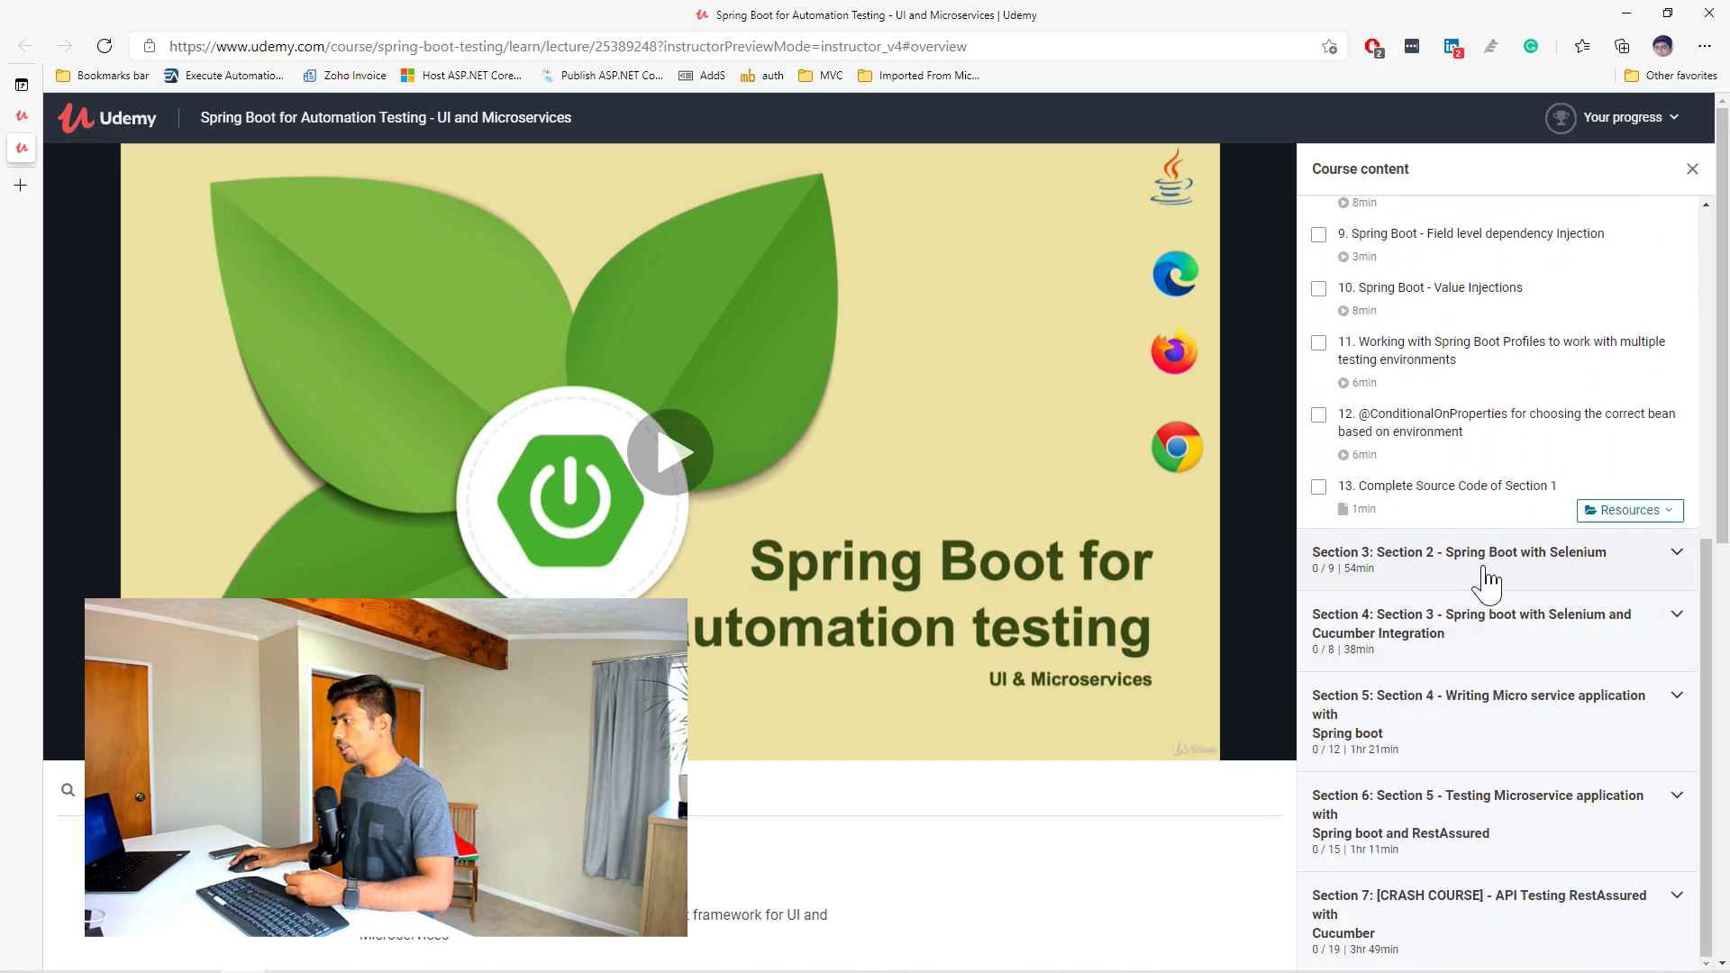
{"action": "left_click", "coordinate": [1486, 553]}
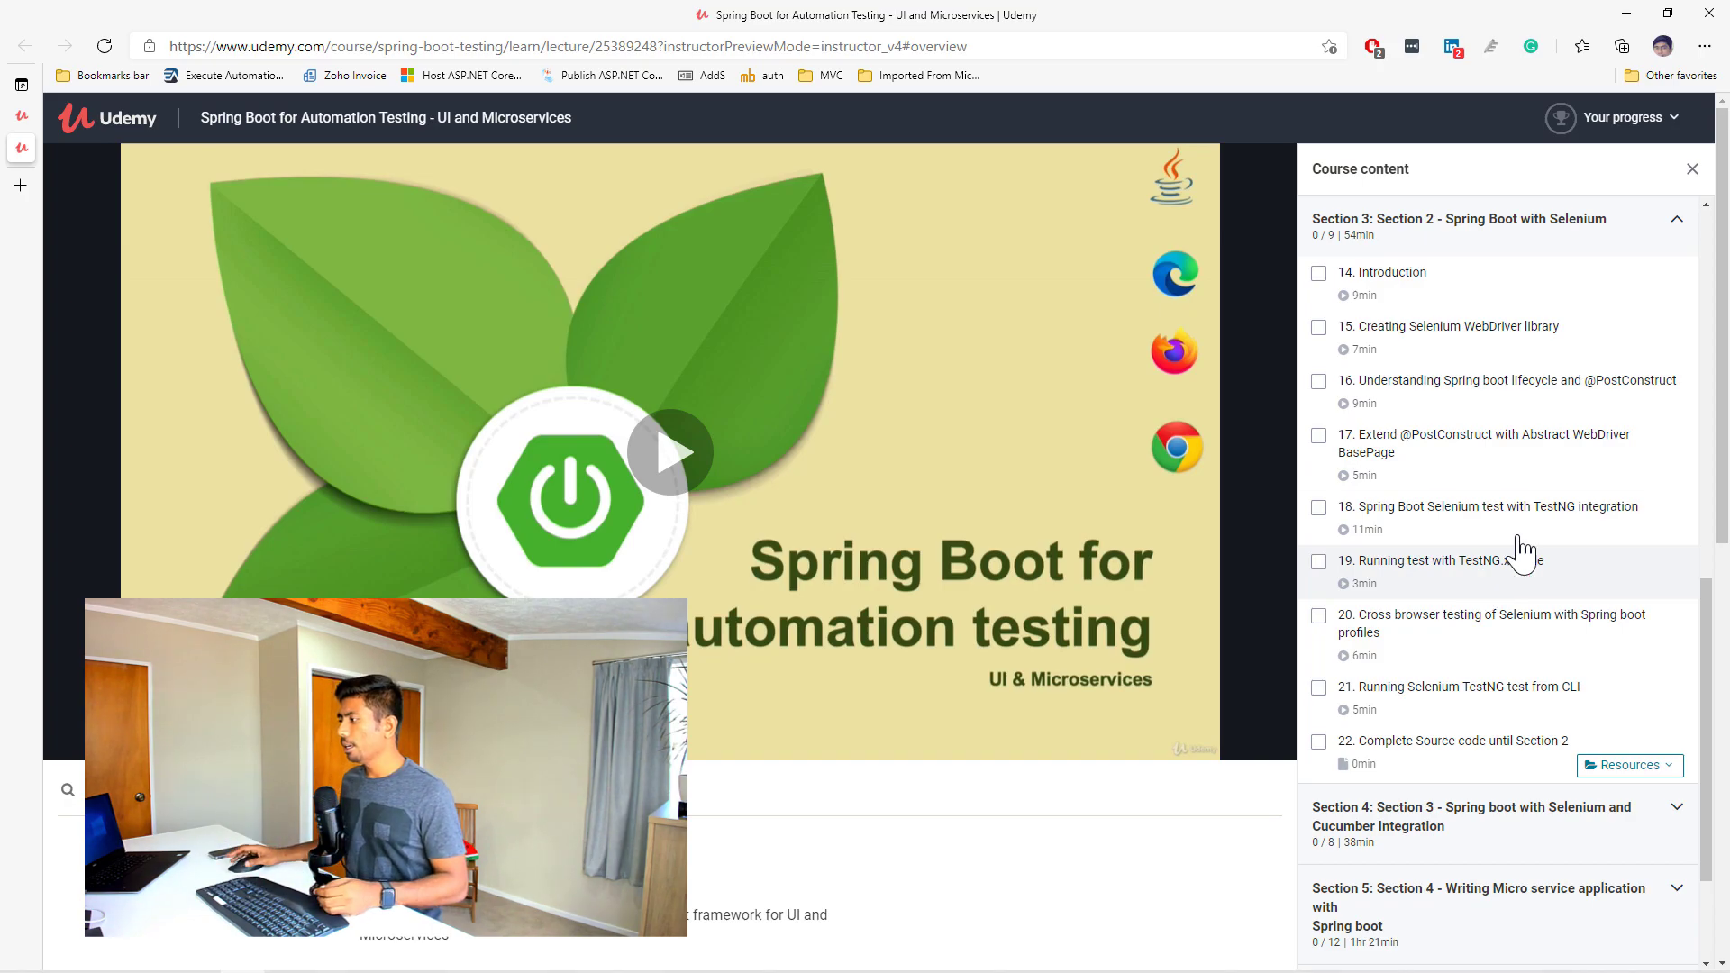
Step: Scroll through the microservice, RestAssured and API Testing crash course lecture lists
{"action": "scroll", "scroll_direction": "down", "scroll_amount": 3}
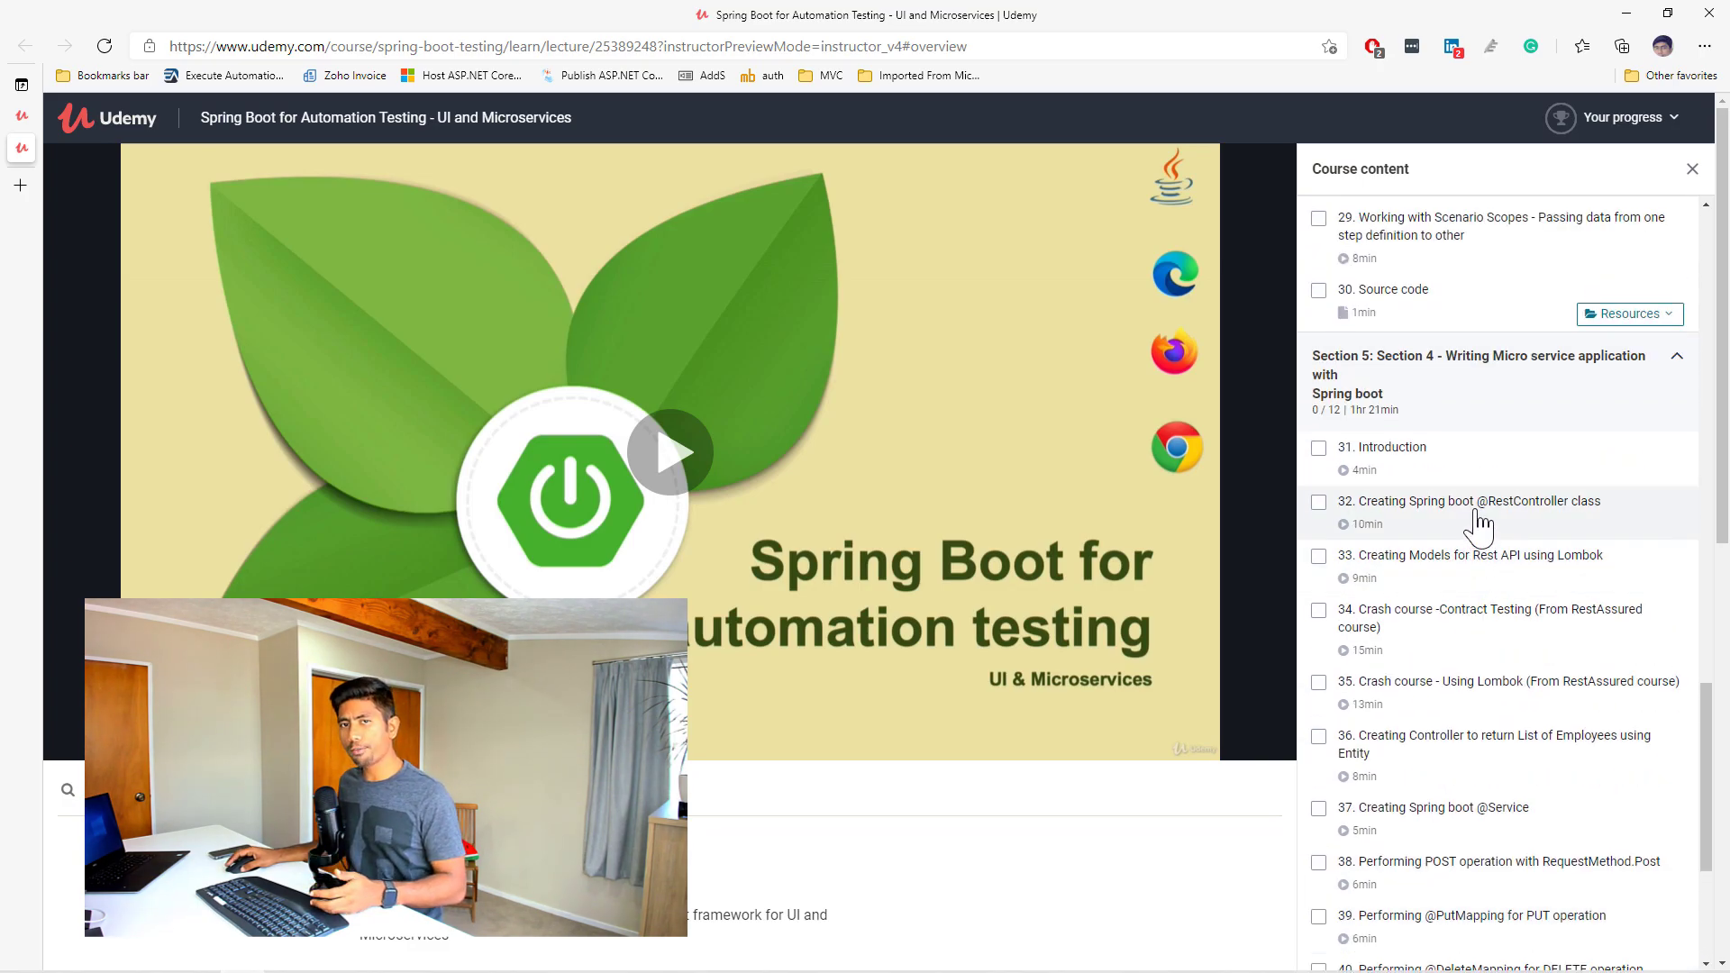
{"action": "scroll", "scroll_direction": "down", "scroll_amount": 3}
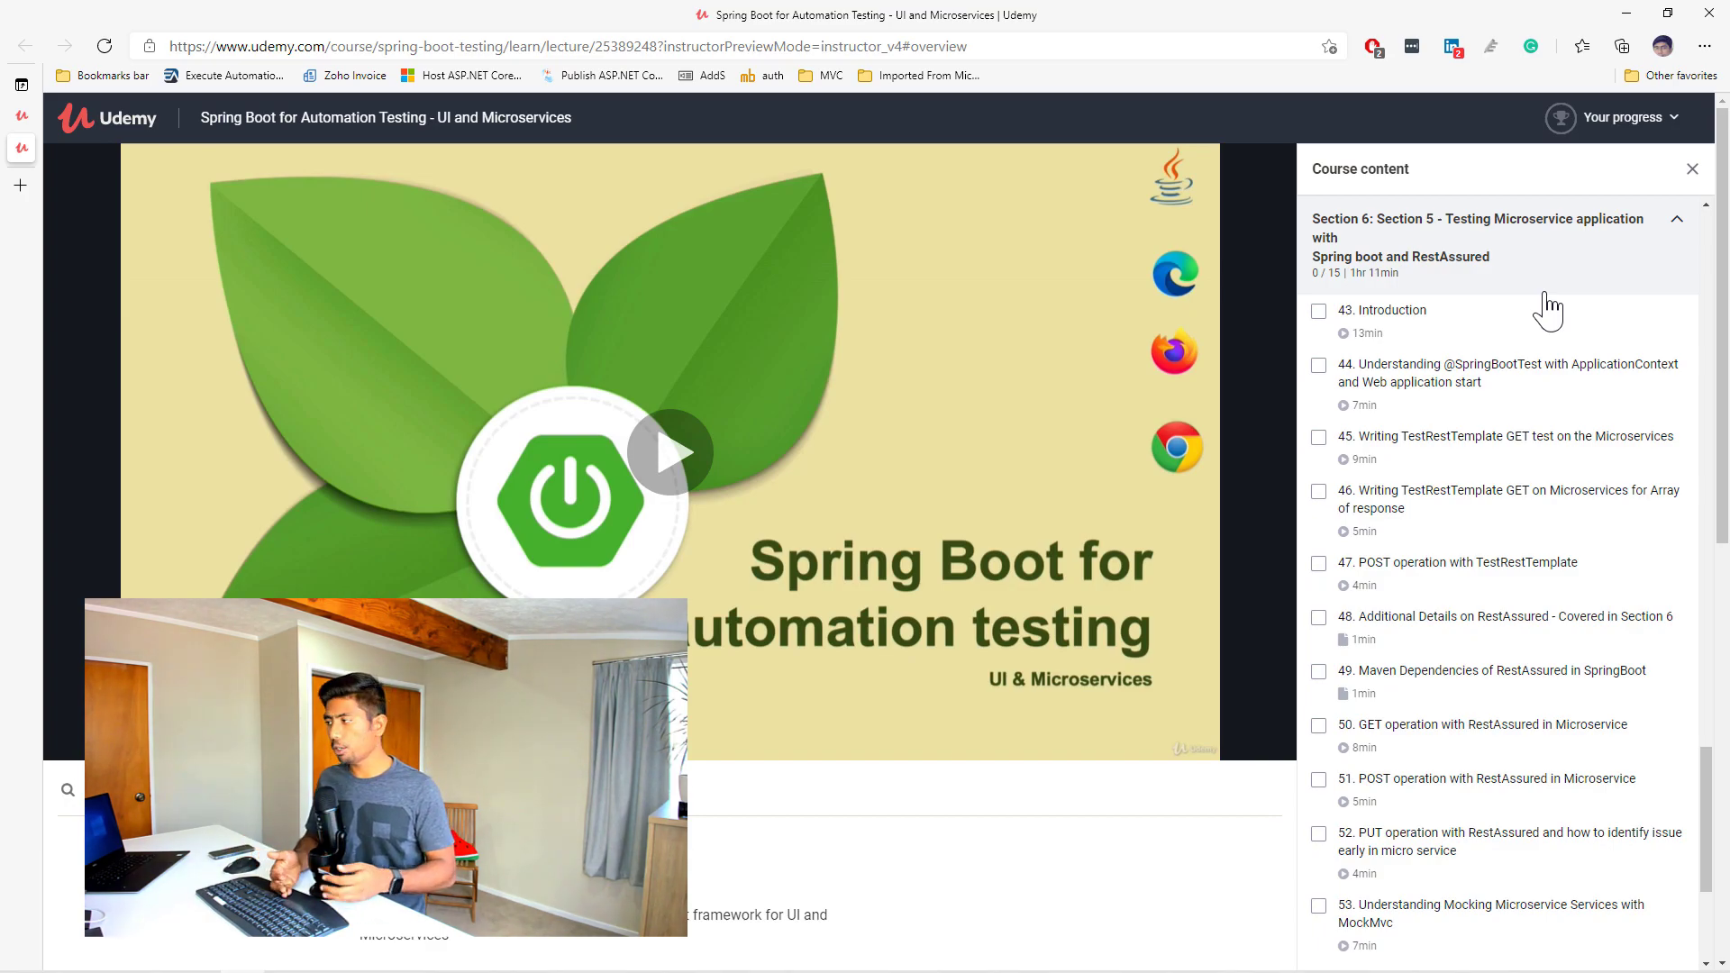
{"action": "scroll", "scroll_direction": "down", "scroll_amount": 3}
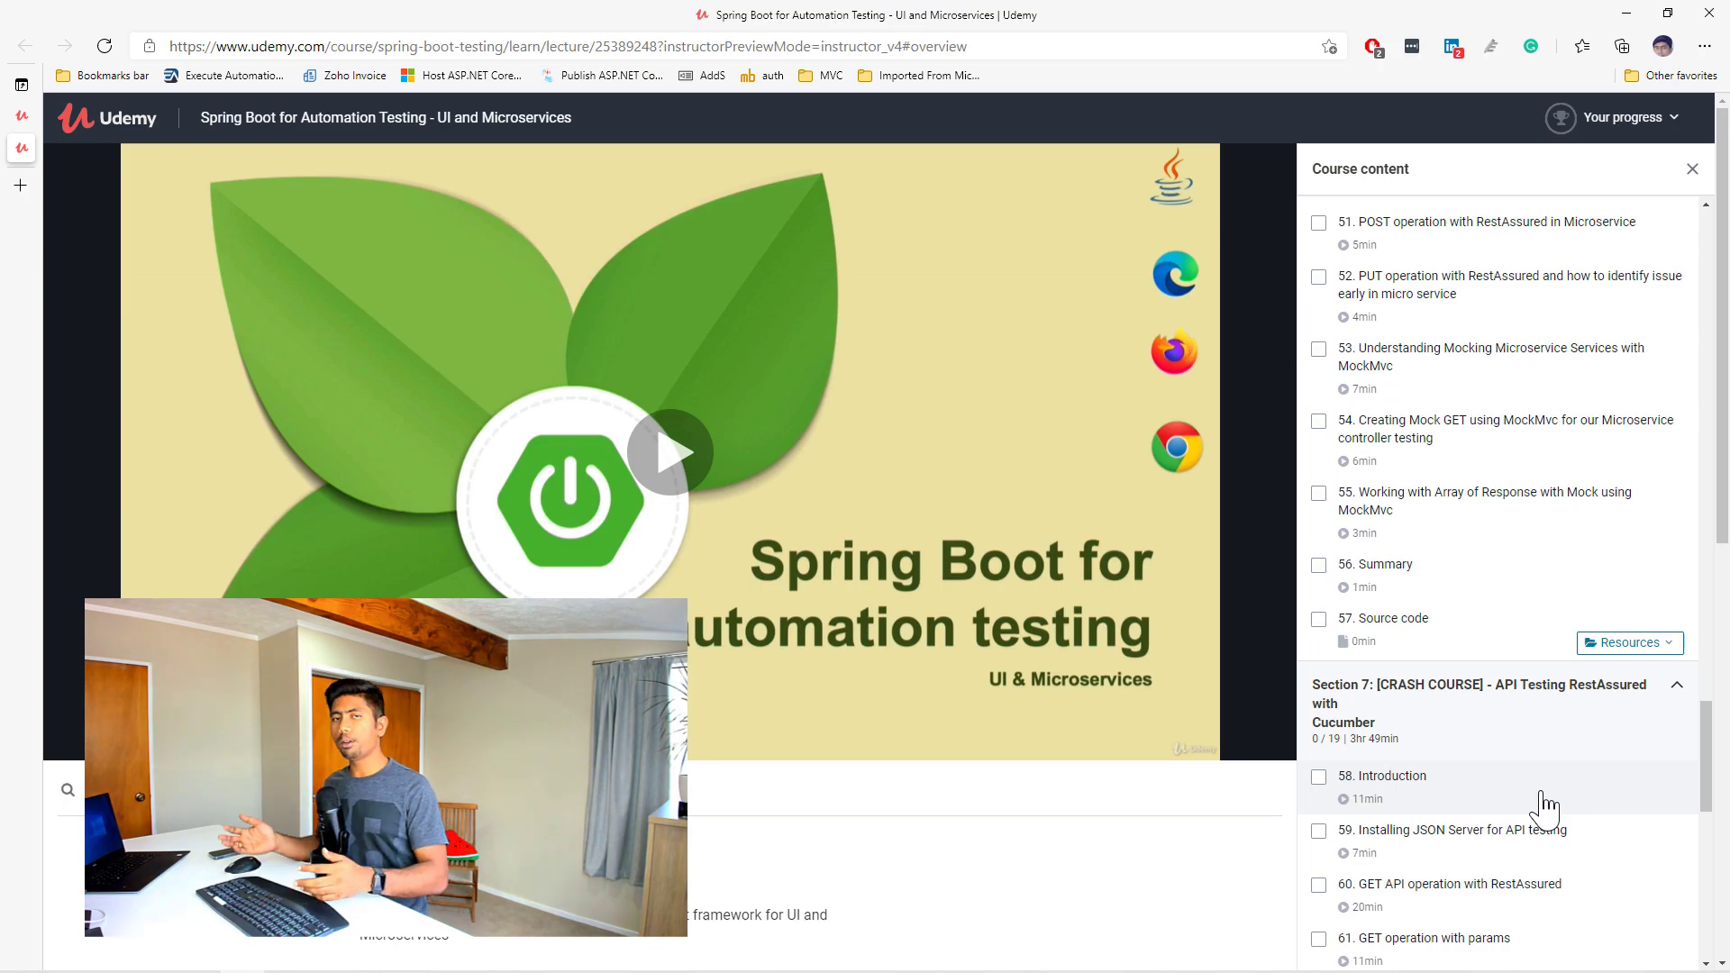
{"action": "scroll", "scroll_direction": "down", "scroll_amount": 3}
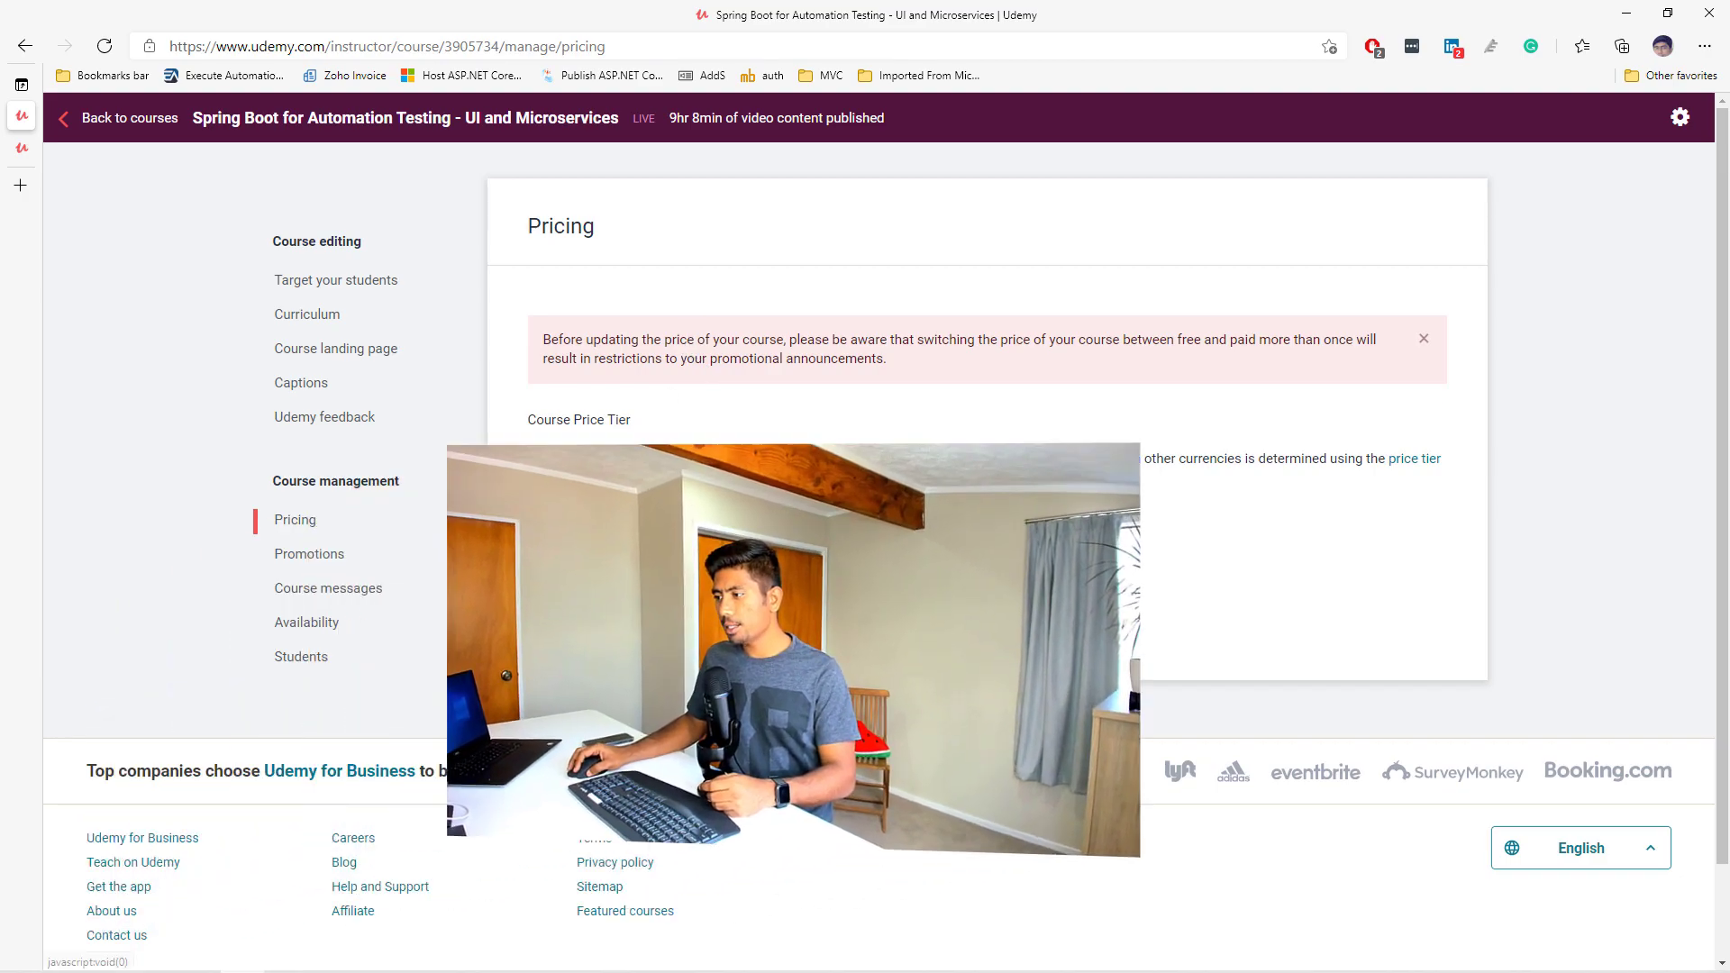
Step: Choose the $19.99 (tier 1) course price, then go to the Promotions page
{"action": "left_click", "coordinate": [676, 563]}
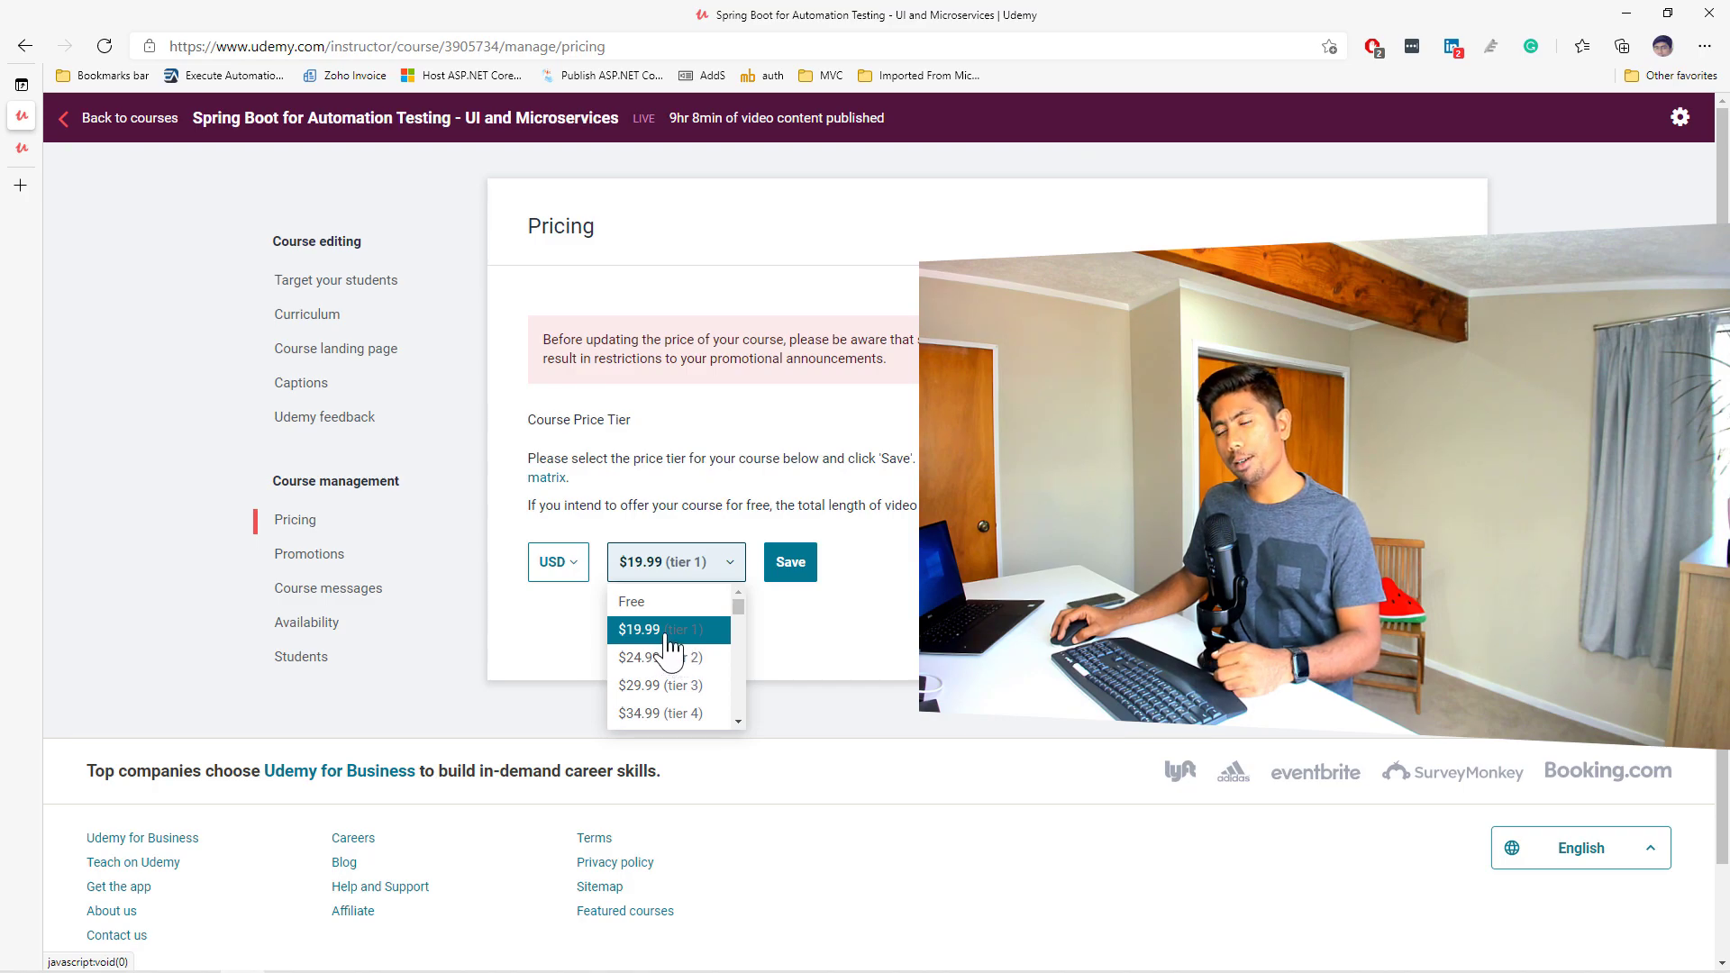
{"action": "left_click", "coordinate": [654, 629]}
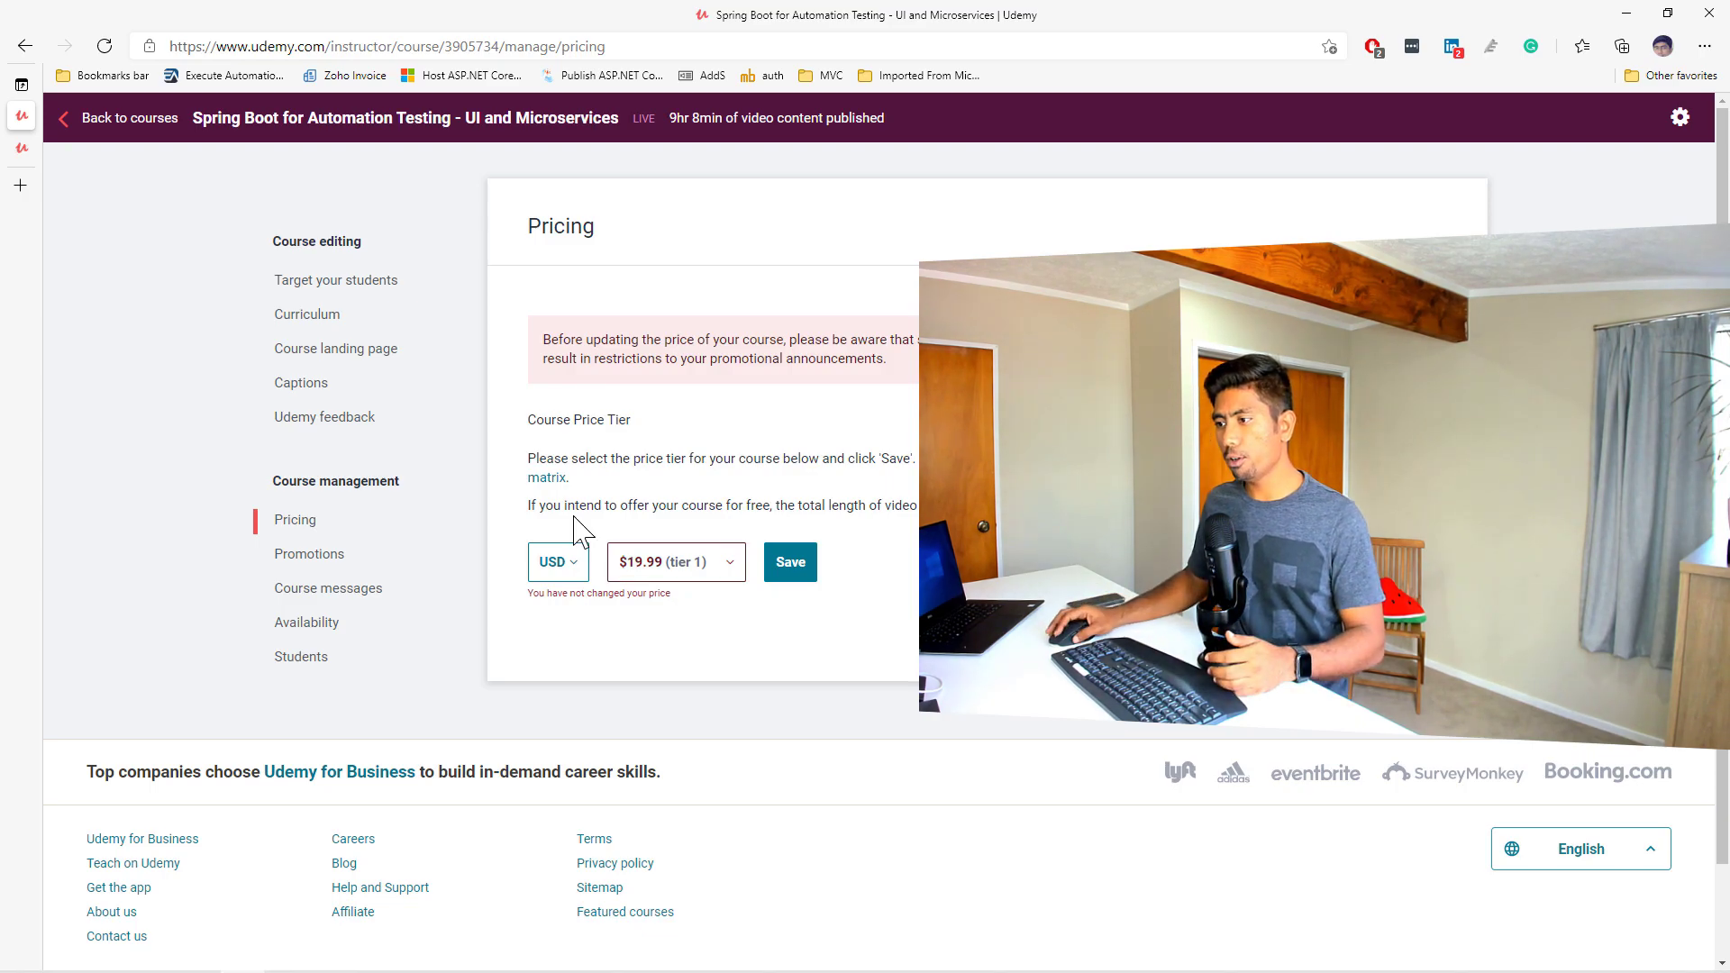
{"action": "left_click", "coordinate": [309, 553]}
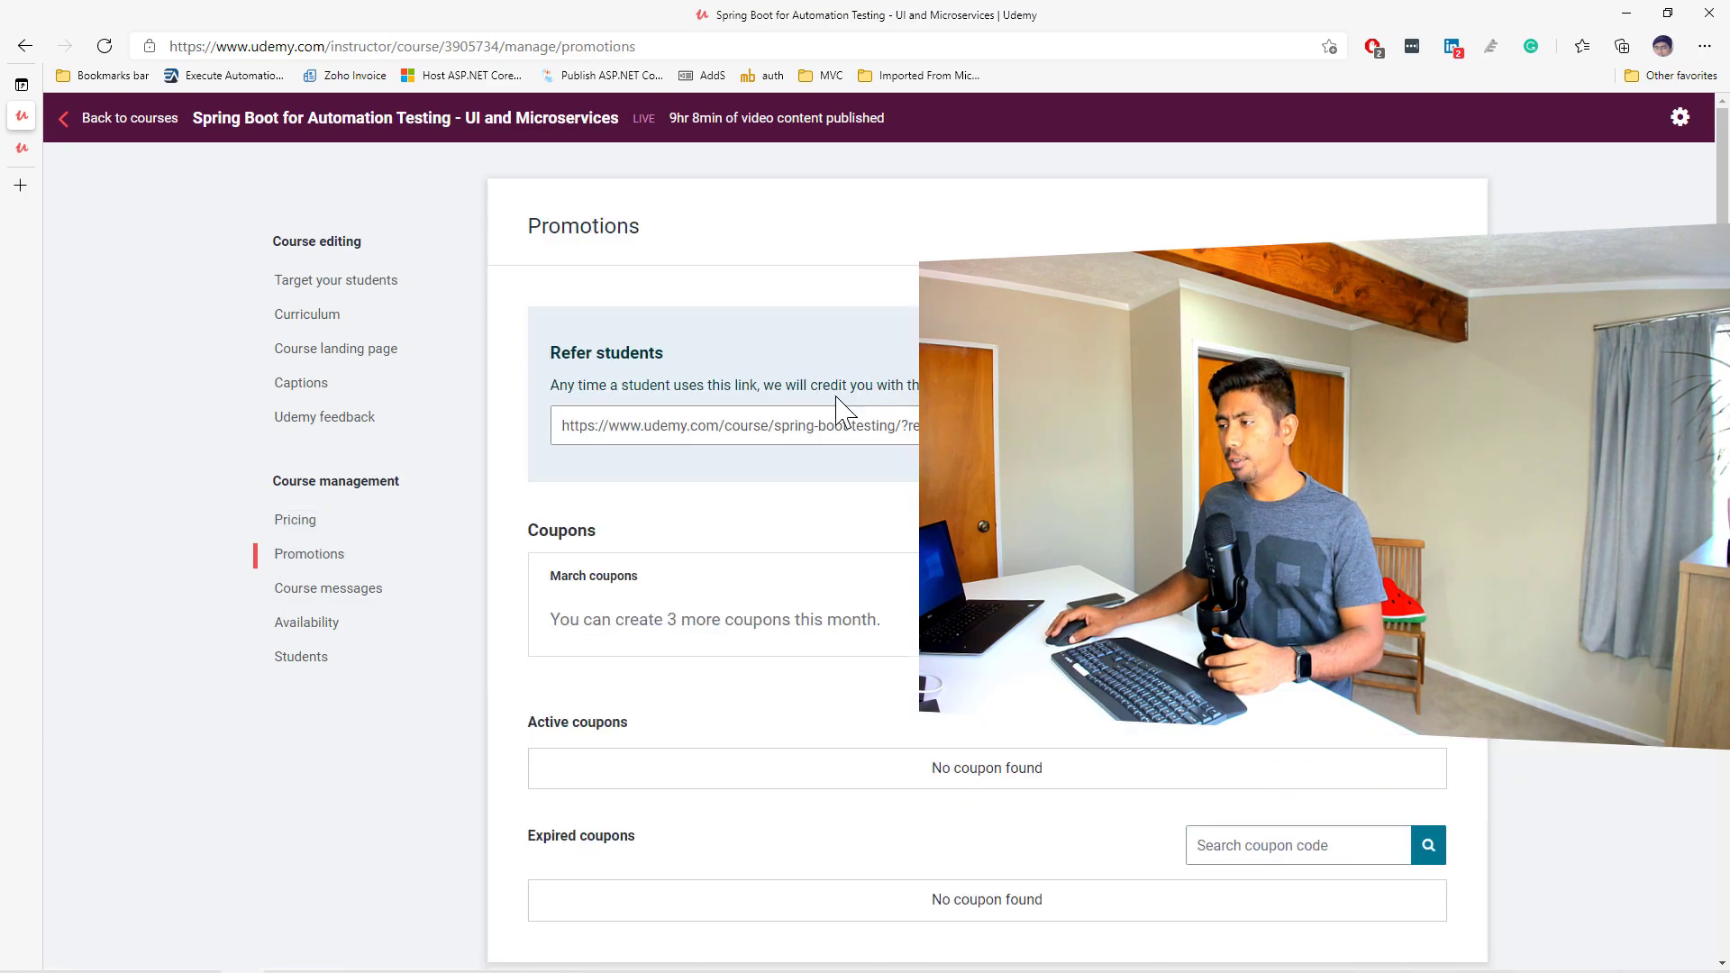